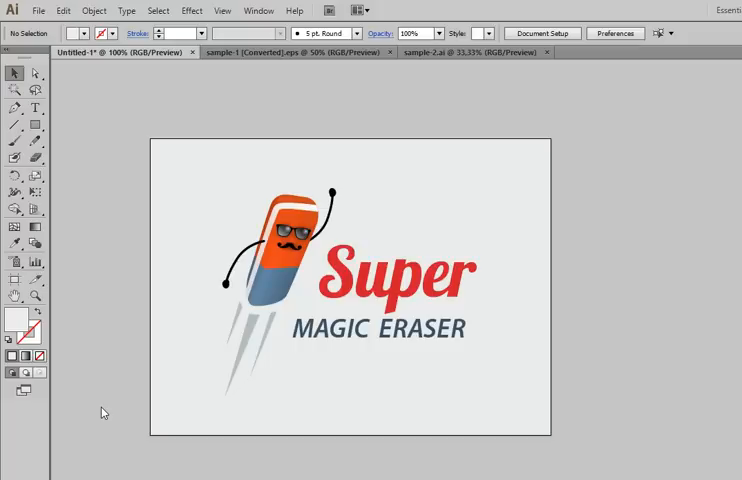
mouse_move(250, 62)
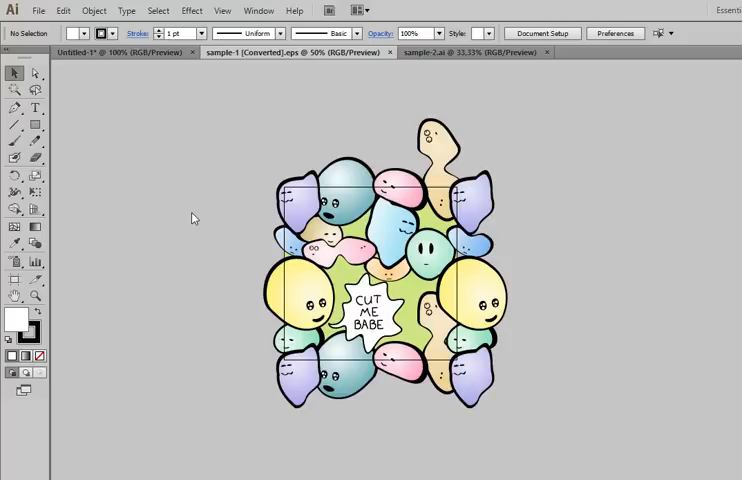
Run the super_magic_eraser script from File > Scripts to crop the character pattern to the artboard
click(38, 12)
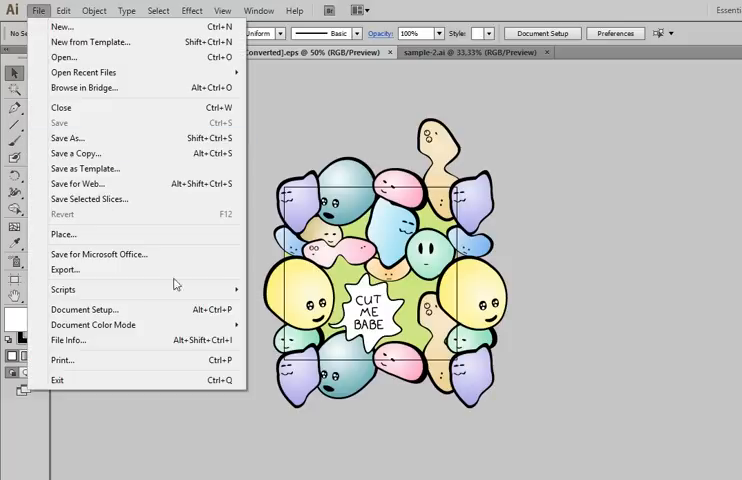
click(62, 288)
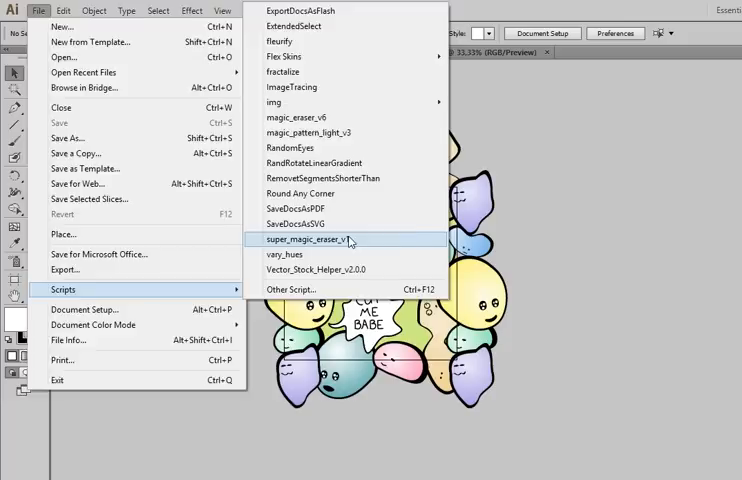
click(308, 240)
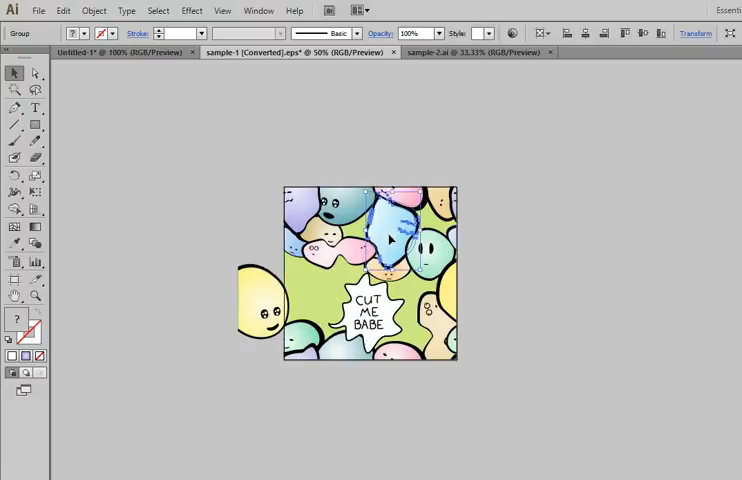
Zoom in on the yellow gradient face at the crop edge to verify the gradient survives
drag(376, 236, 376, 150)
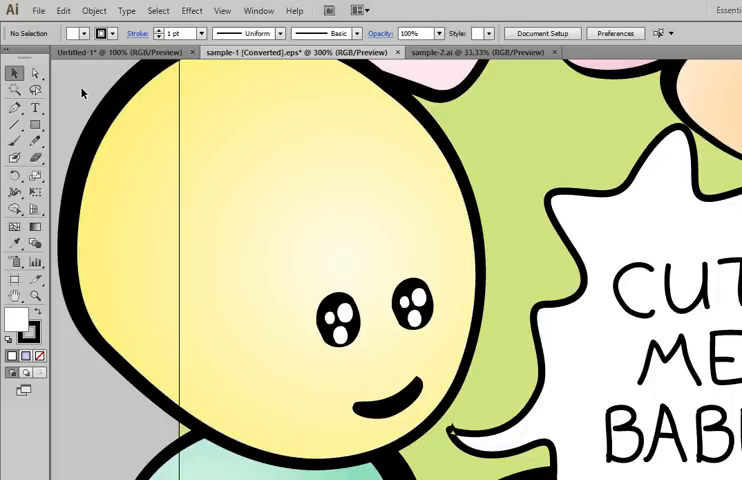
Switch to the sample 2 document with three flower-pattern artboards and deselect all objects
click(470, 52)
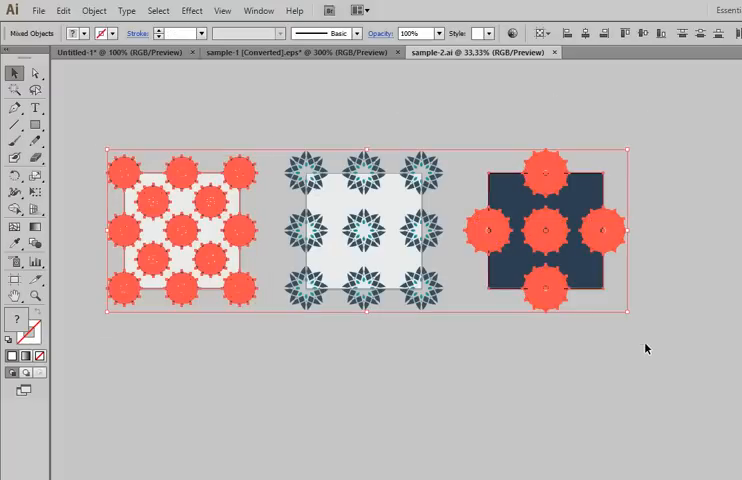
click(92, 12)
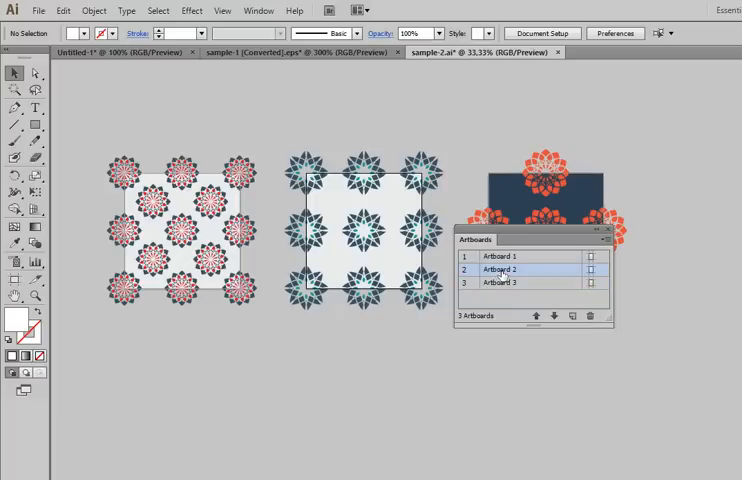
Make Artboard 2 active and run super_magic_eraser to crop only its flower pattern
click(40, 12)
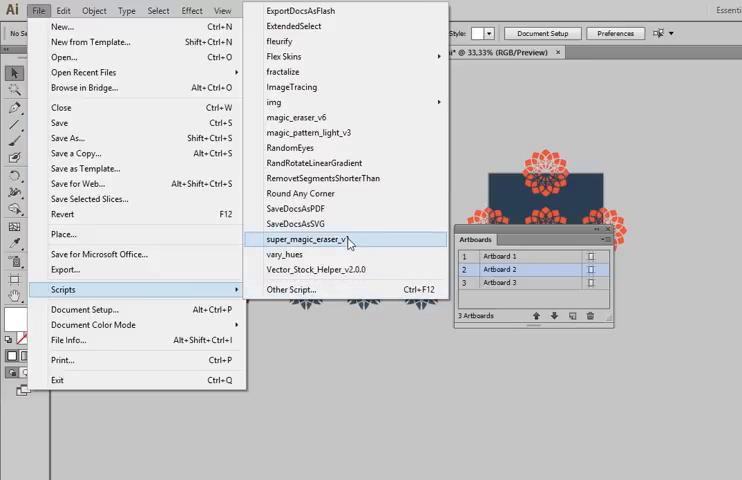
click(302, 240)
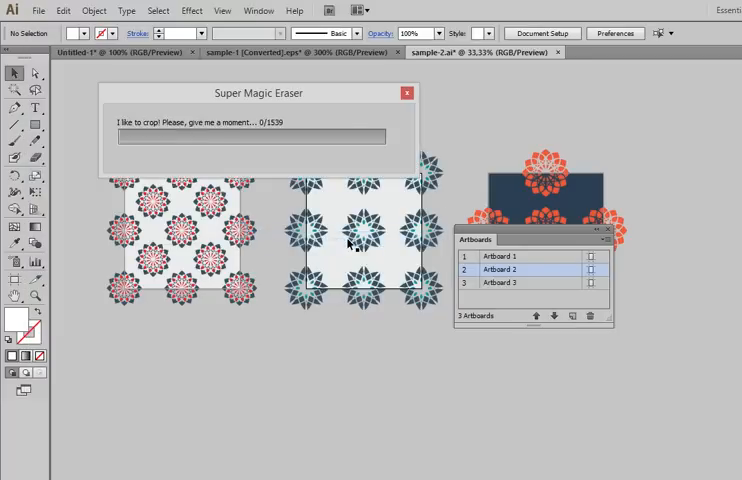